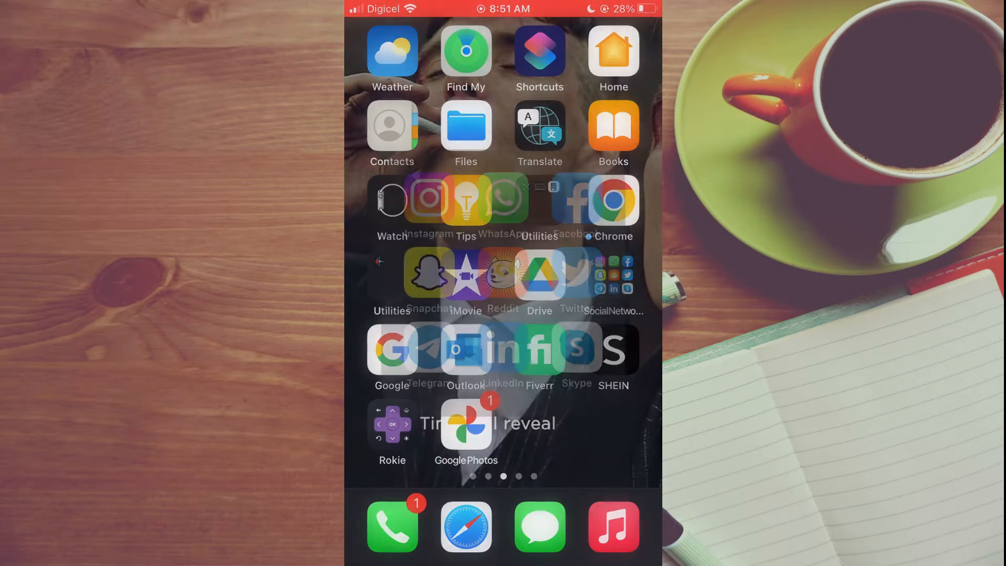
Launch Instagram from the iOS Home Screen to the account's profile page
left_click(429, 198)
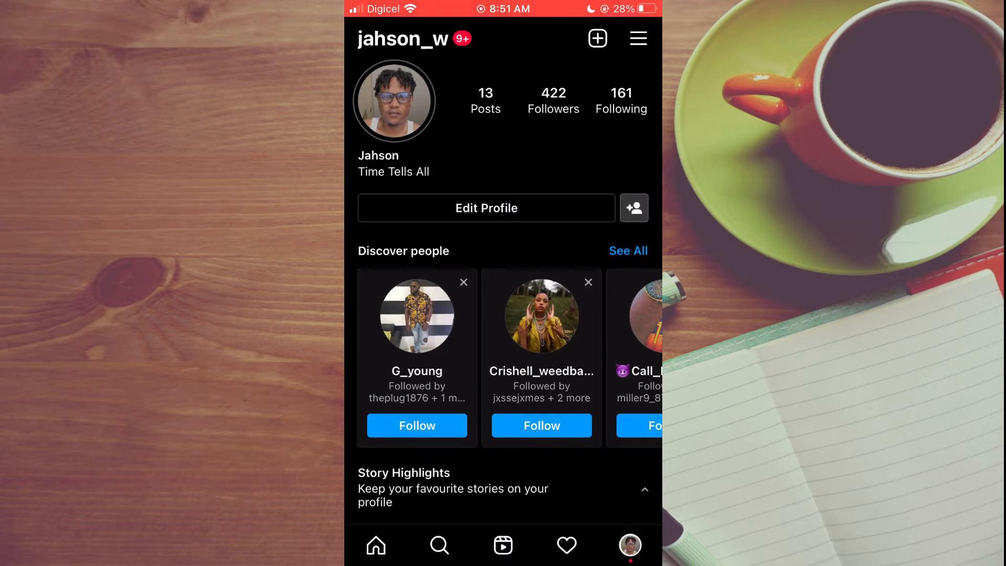
Open the profile's options sheet and go to Your activity
left_click(638, 38)
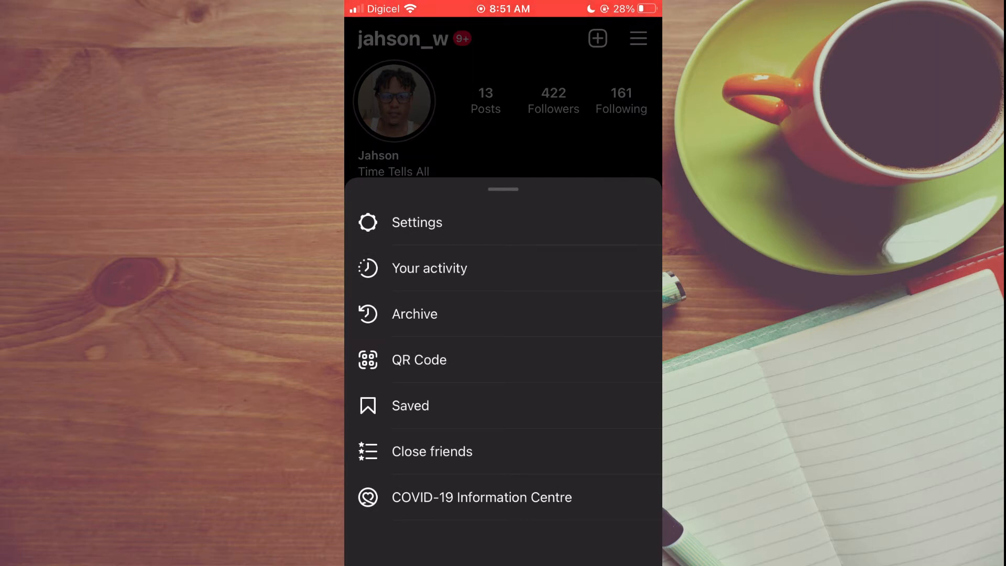
left_click(428, 268)
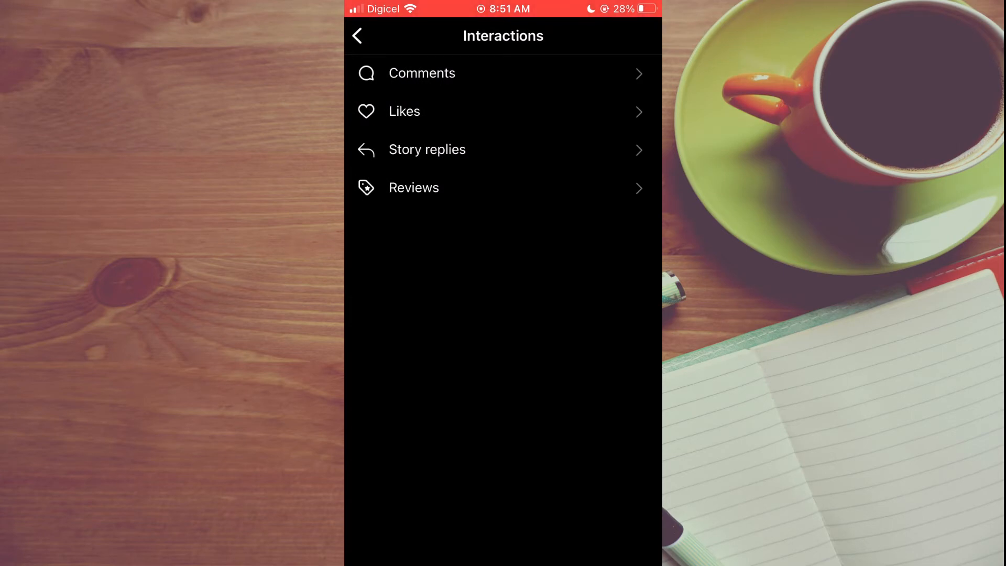
Open Interactions > Likes to show liked posts sorted newest to oldest
left_click(403, 112)
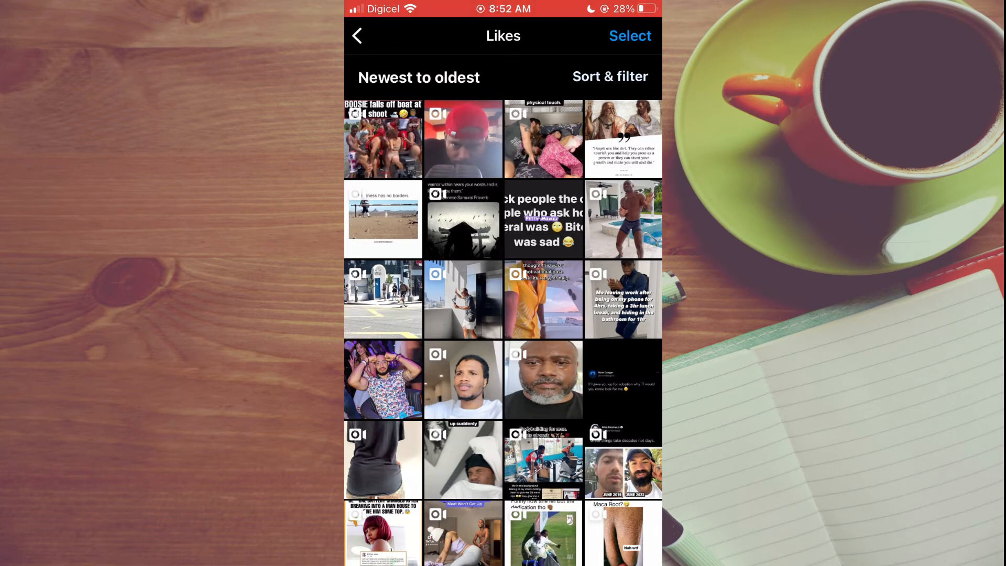
Enter select mode and tick the first twelve liked post thumbnails for Unlike (12)
left_click(629, 35)
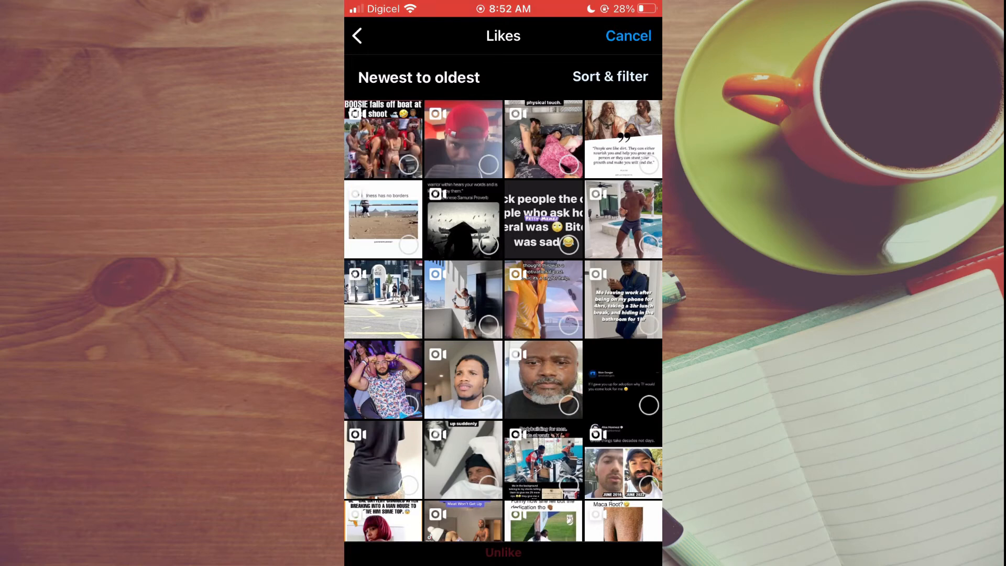
left_click(409, 164)
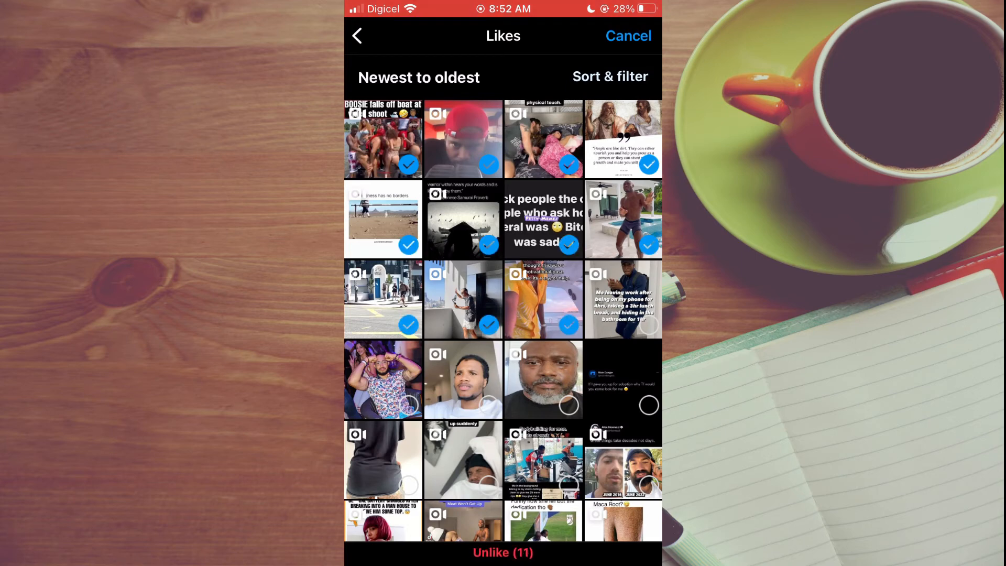
left_click(648, 324)
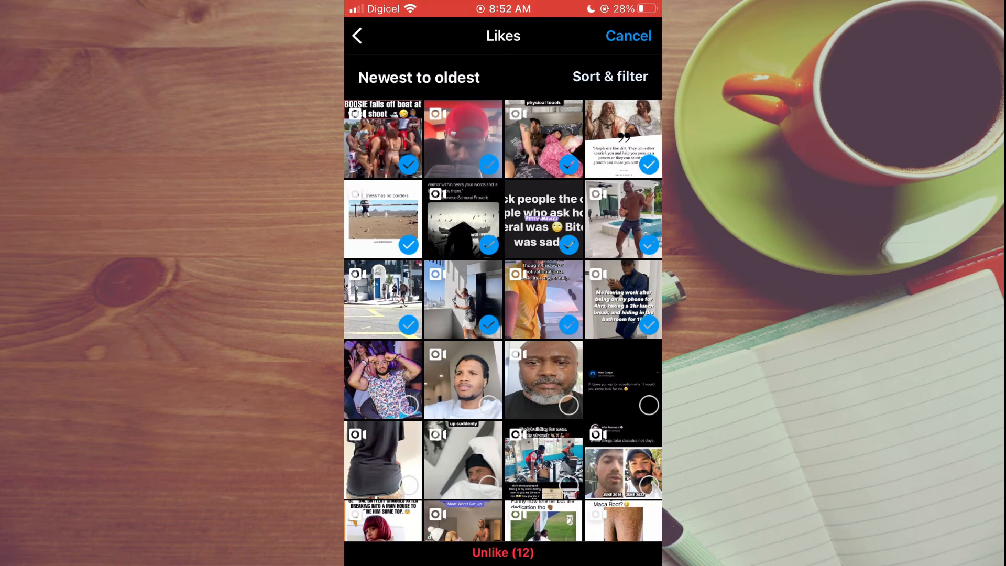